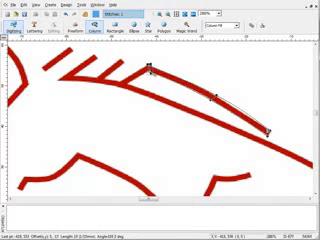
drag(148, 68, 130, 78)
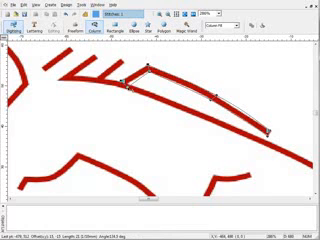